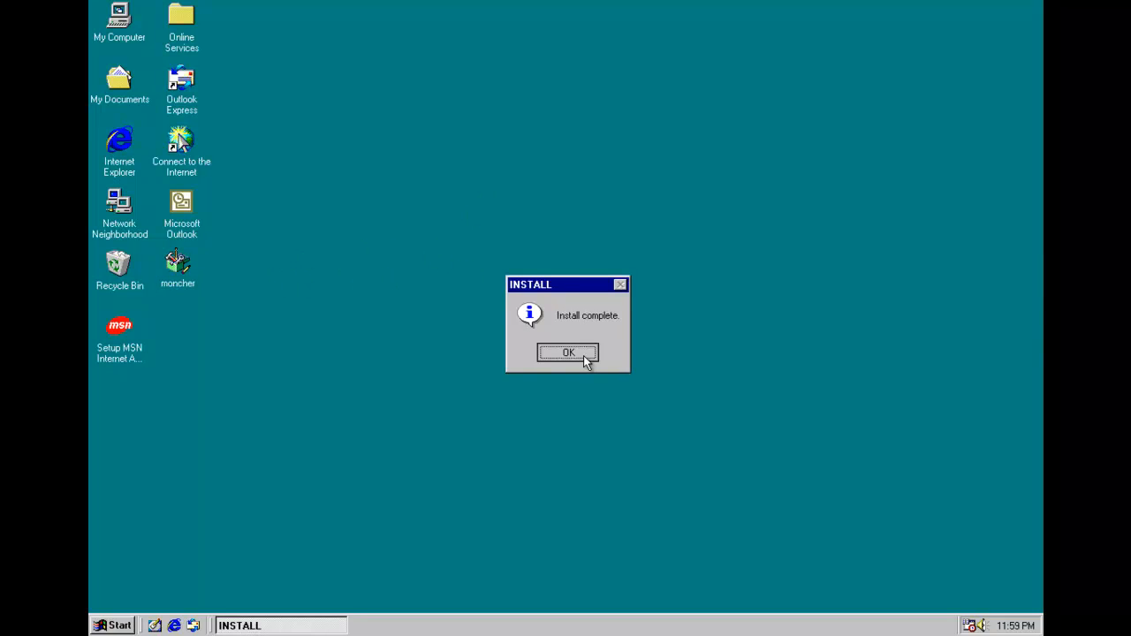
Step: Dismiss the INSTALL, ERROR! and Run Time Error 501 dialogs and close the SexPics window
{"action": "left_click", "coordinate": [567, 352]}
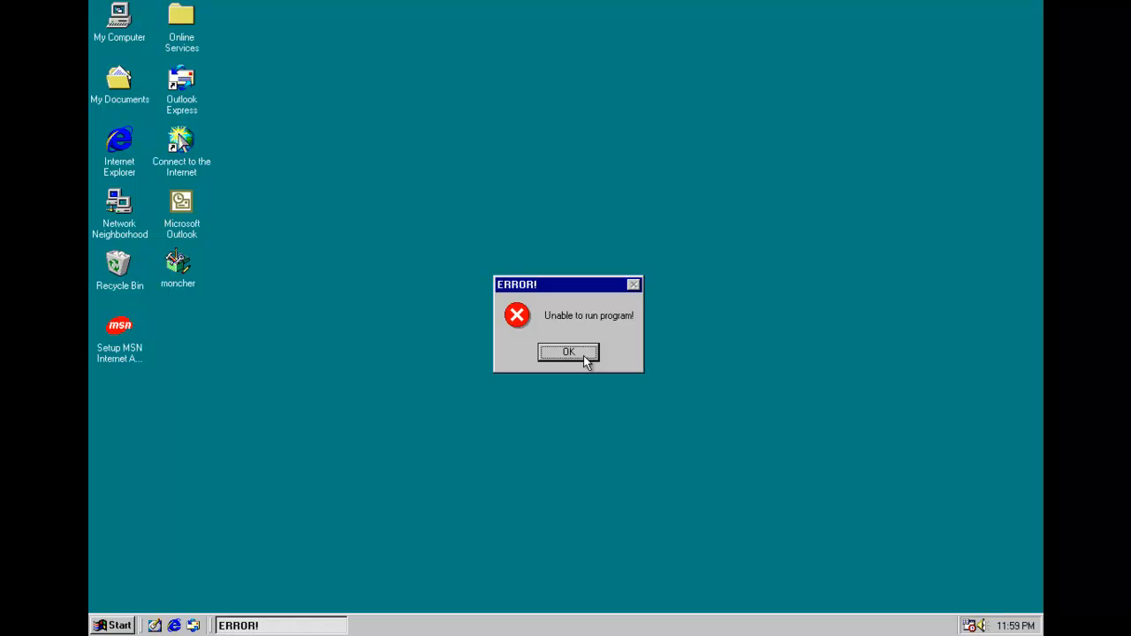
{"action": "left_click", "coordinate": [569, 352]}
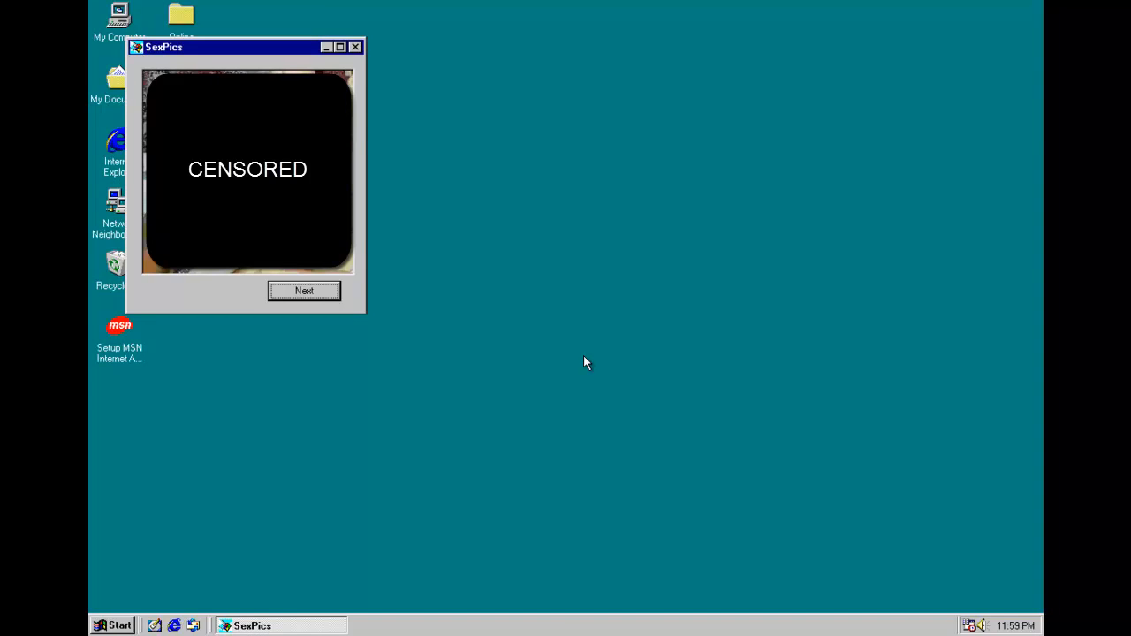
{"action": "mouse_move", "coordinate": [485, 336]}
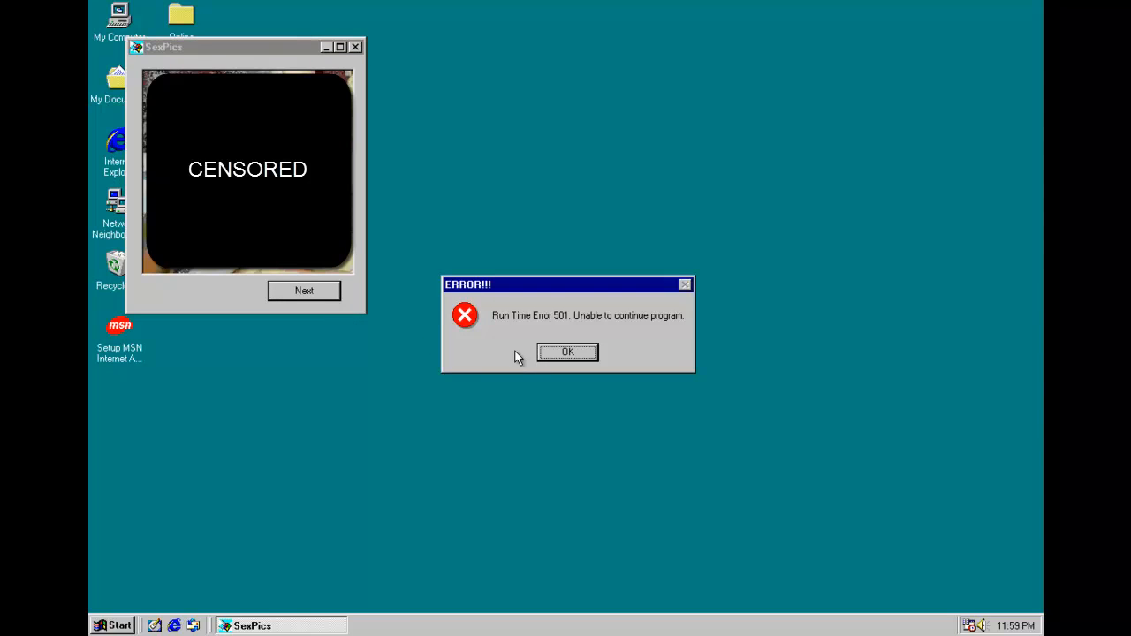
{"action": "left_click", "coordinate": [567, 351]}
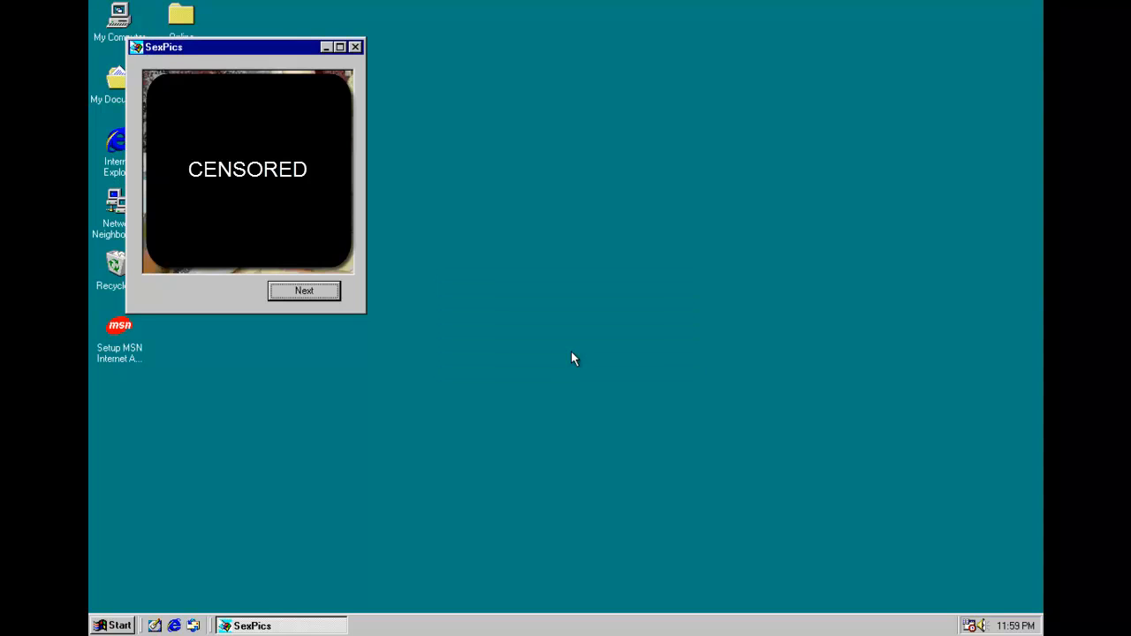
{"action": "left_click", "coordinate": [355, 46]}
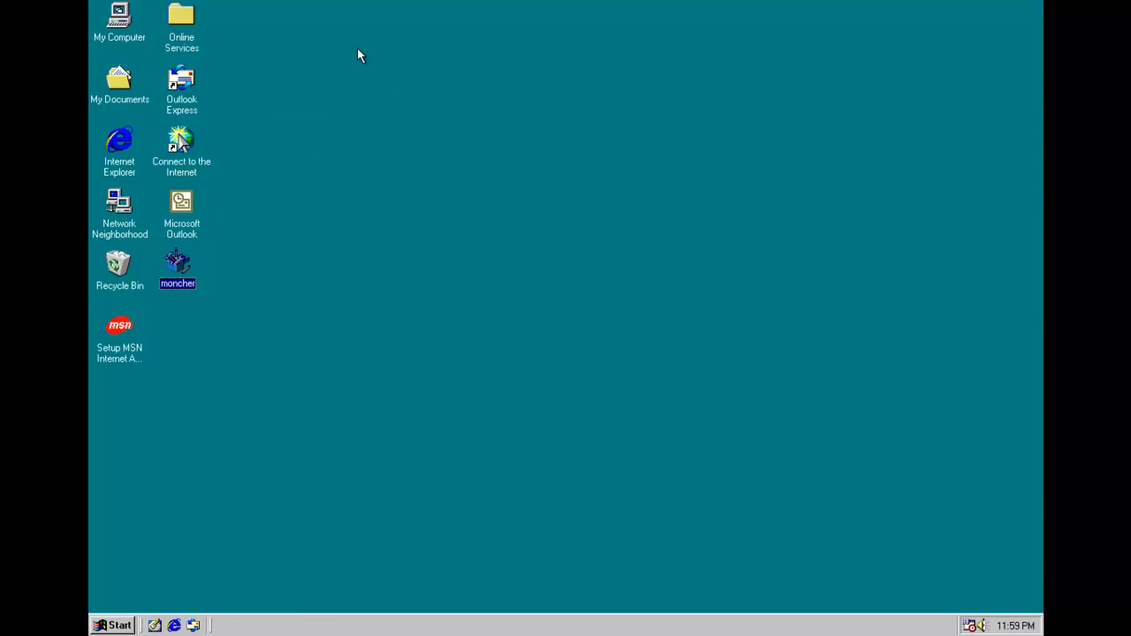
{"action": "mouse_move", "coordinate": [133, 608]}
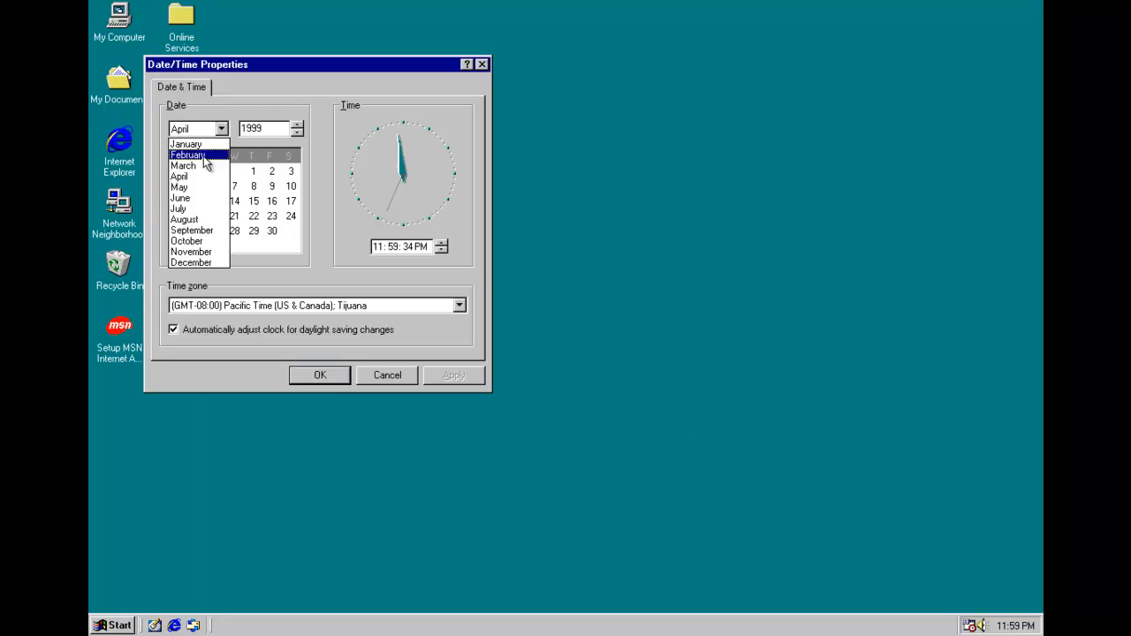
Step: Choose a different month in Date/Time Properties to change the system date
{"action": "left_click", "coordinate": [185, 144]}
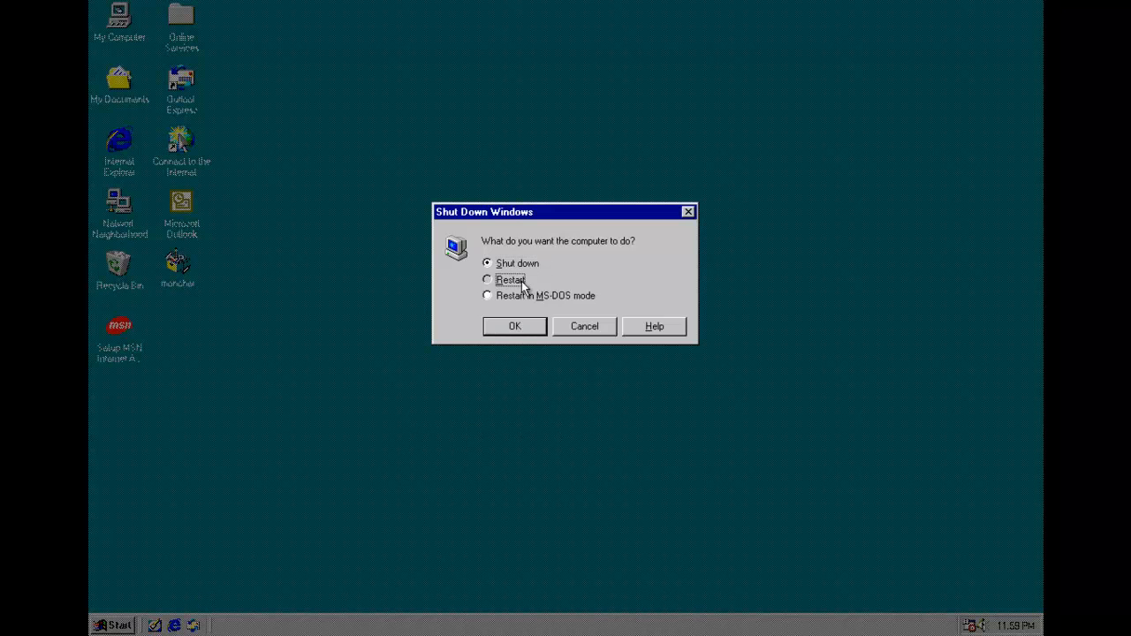
Step: Select Restart in the Shut Down Windows dialog to reboot the machine
{"action": "left_click", "coordinate": [515, 325]}
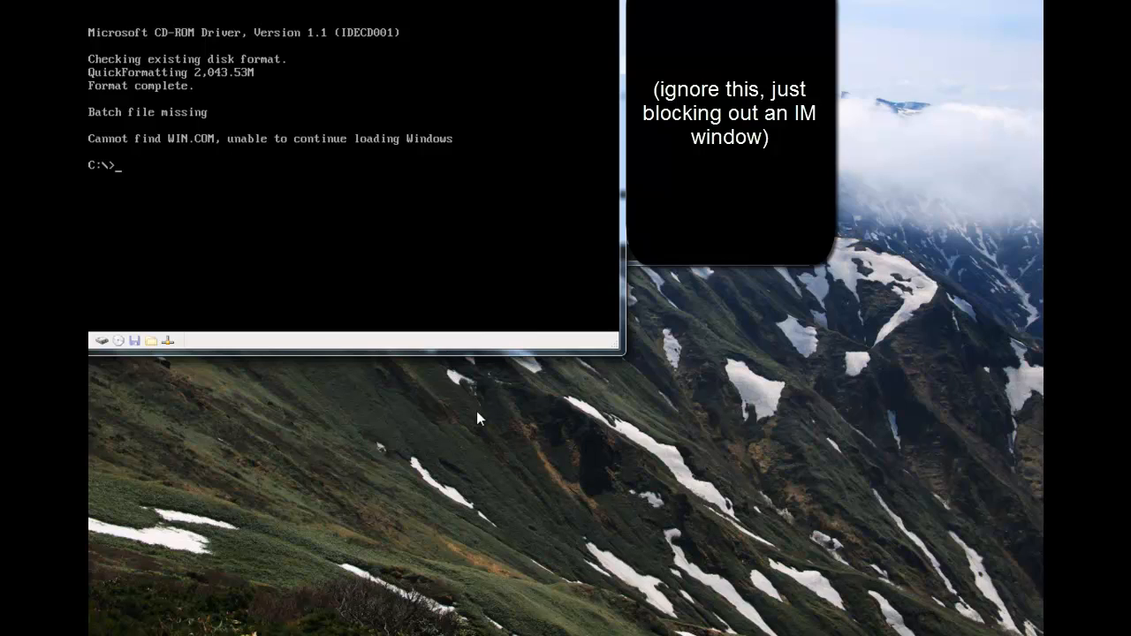
Step: Enter dir at the C:\> prompt to list the formatted drive's contents
{"action": "type", "text": "dir"}
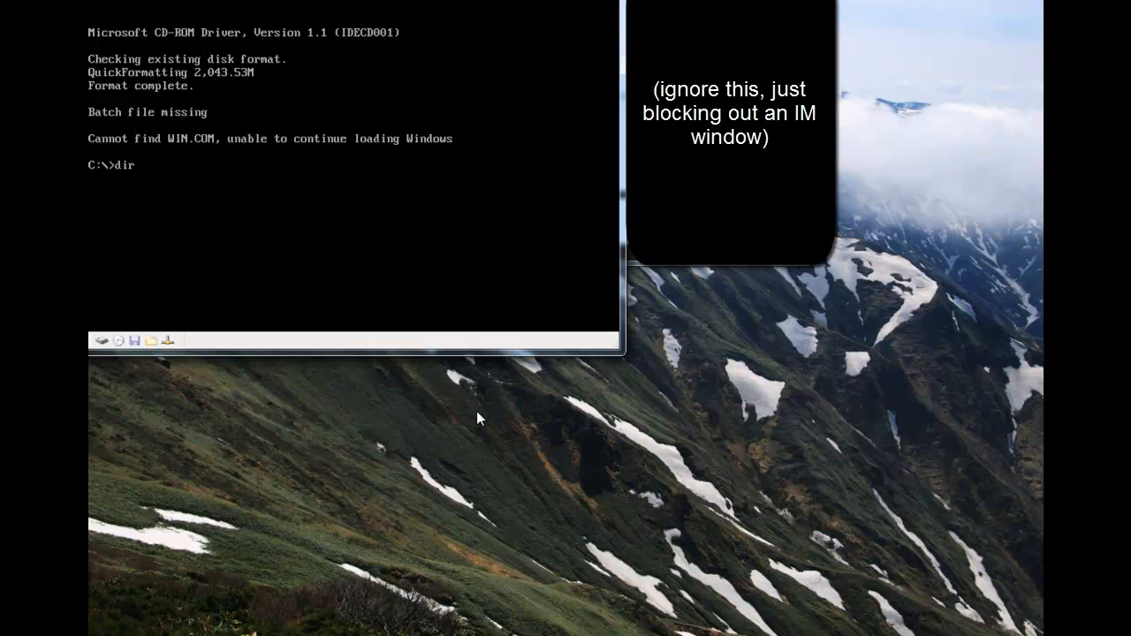